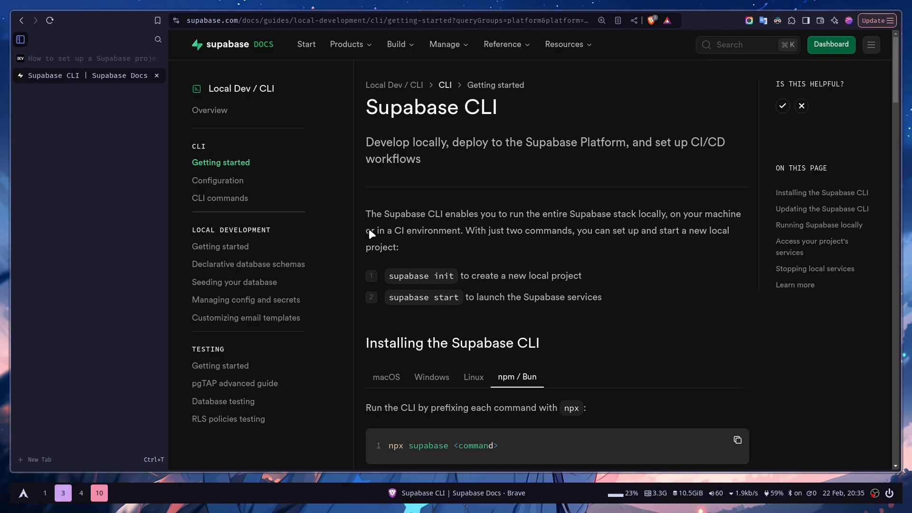
mouse_move(645, 189)
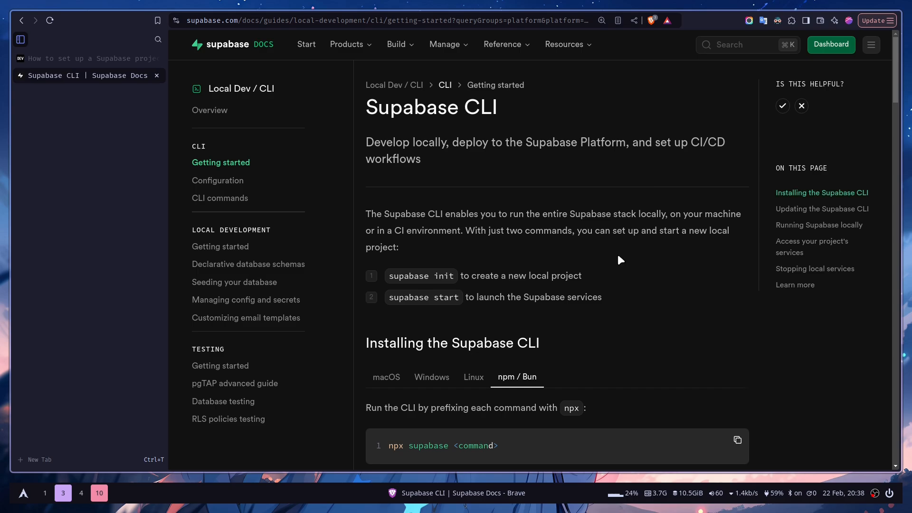
Scroll the Getting started docs down to the npm/Bun install commands and the Updating section.
scroll("down", 3)
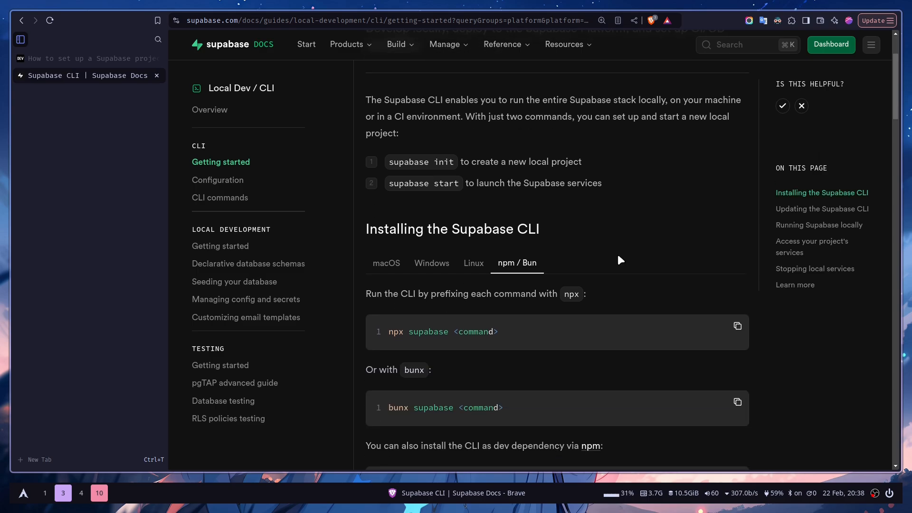
scroll("down", 3)
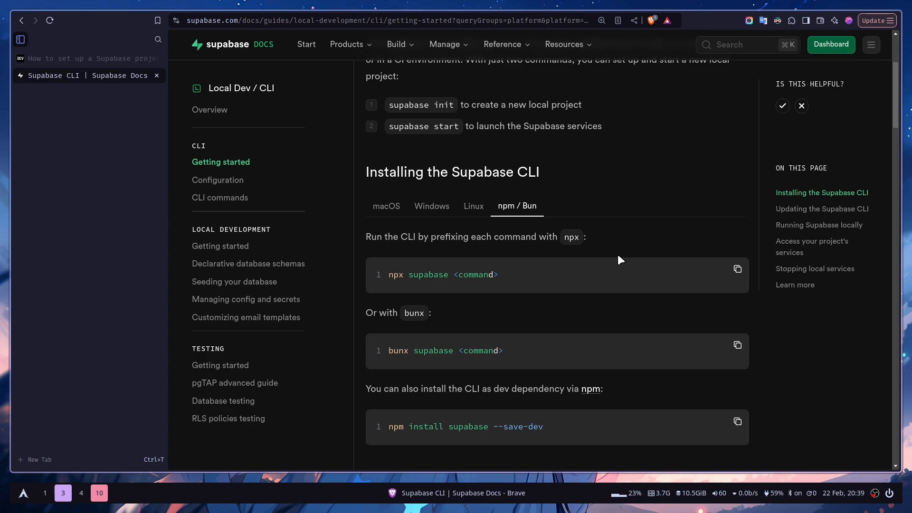
scroll("down", 3)
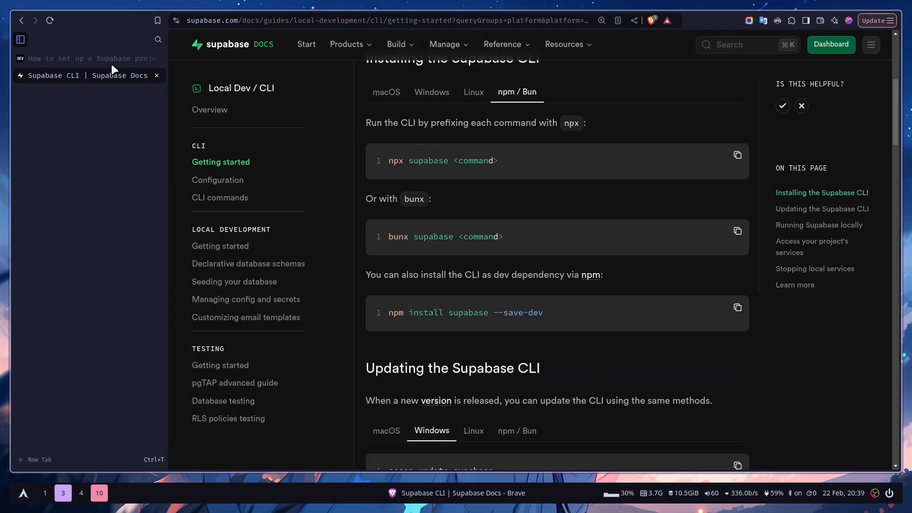
Switch to the DEV Community draft 'How to set up a Supabase project Locally'.
left_click(81, 58)
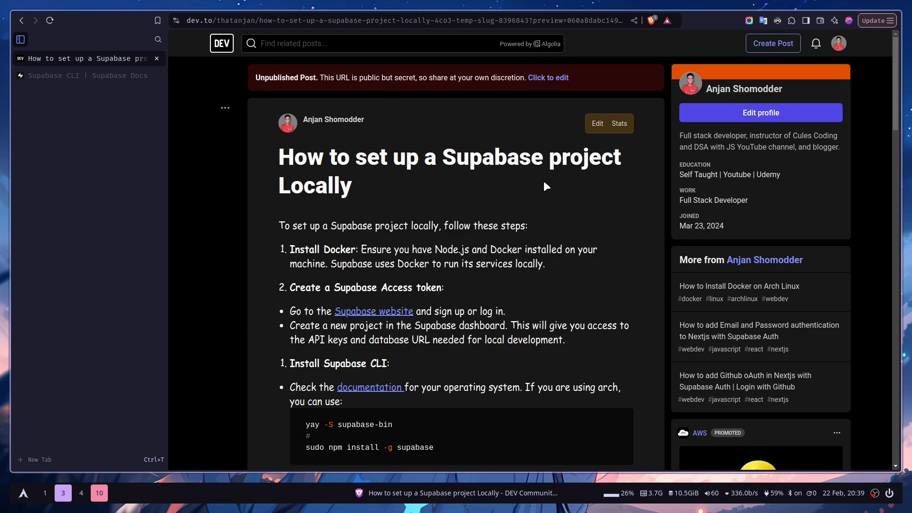
mouse_move(457, 296)
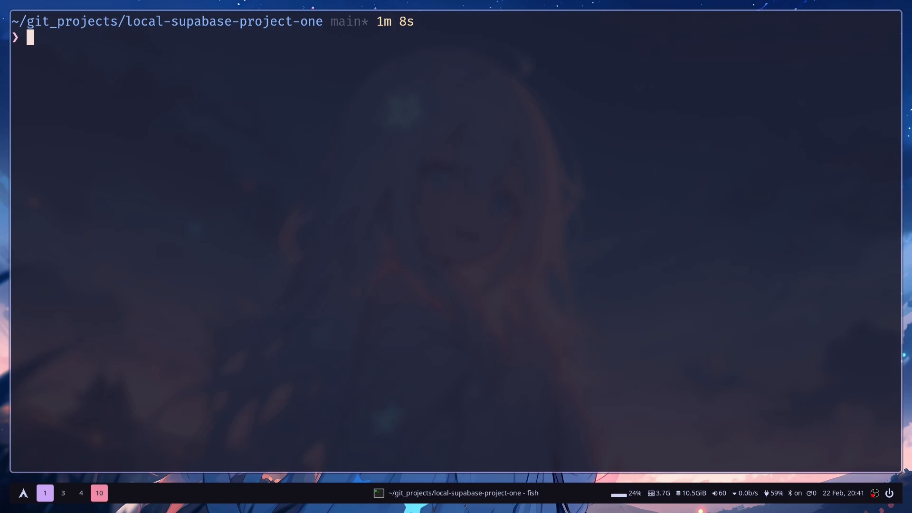
Run supabase init in local-supabase-project-one, declining both prompts.
type("ls")
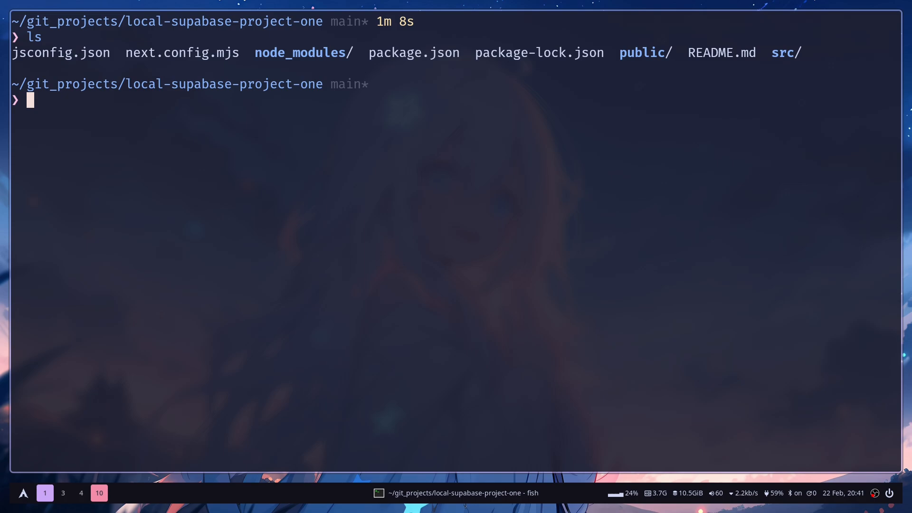
type("supabase init")
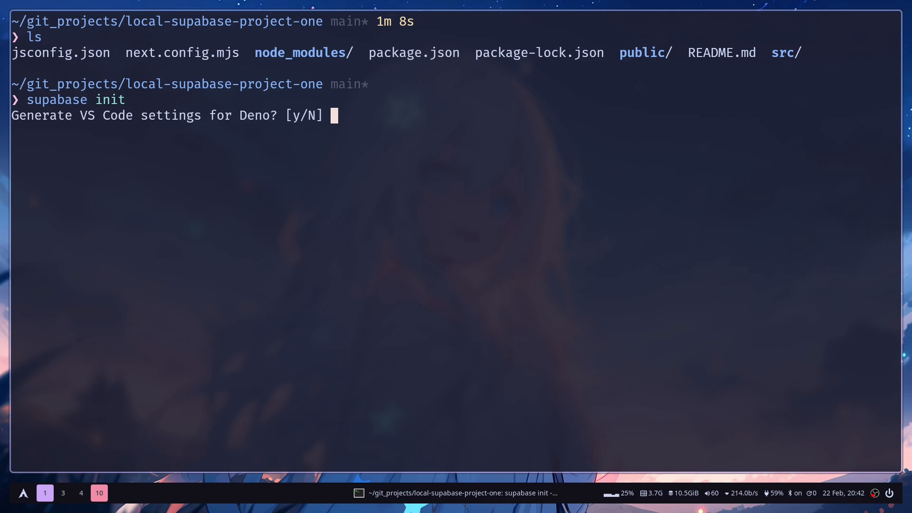
type("N")
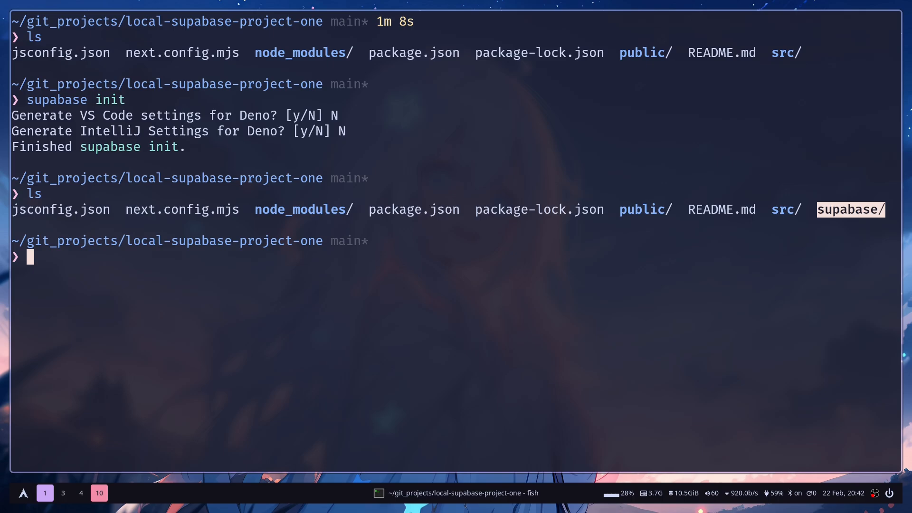
List the new supabase folder and display supabase/config.toml.
type("ls supabase/")
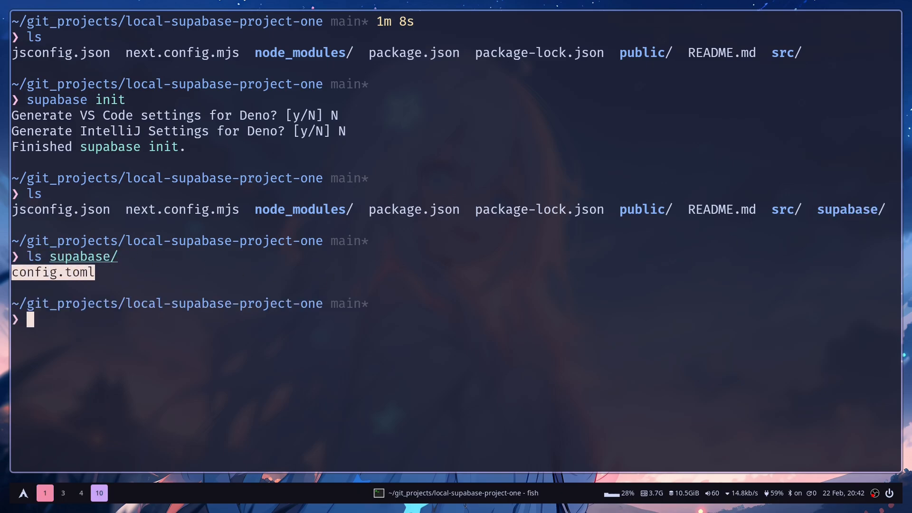
type("cat co")
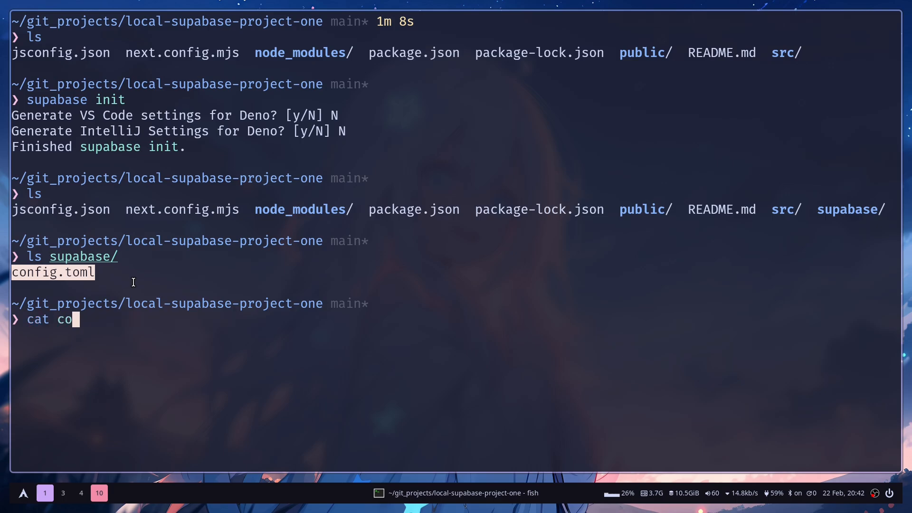
key("BackSpace")
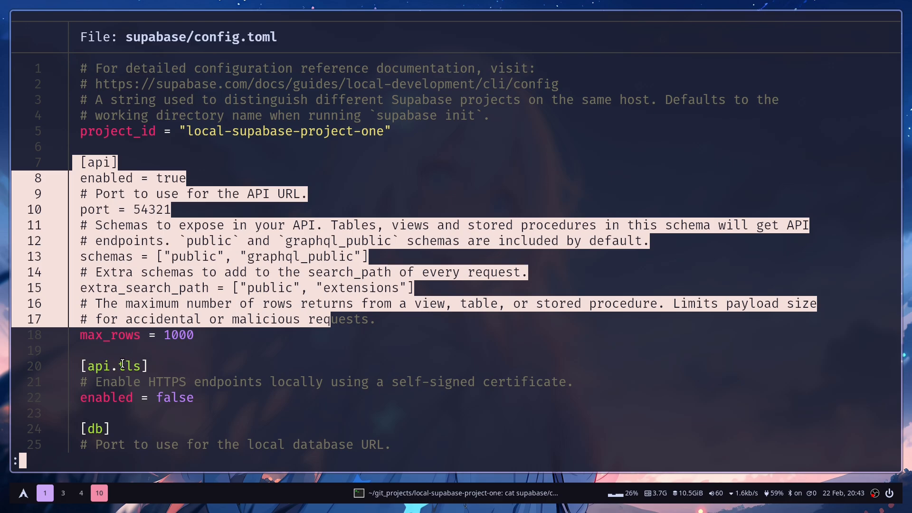
Scroll through the api and db port settings in config.toml.
scroll("down", 3)
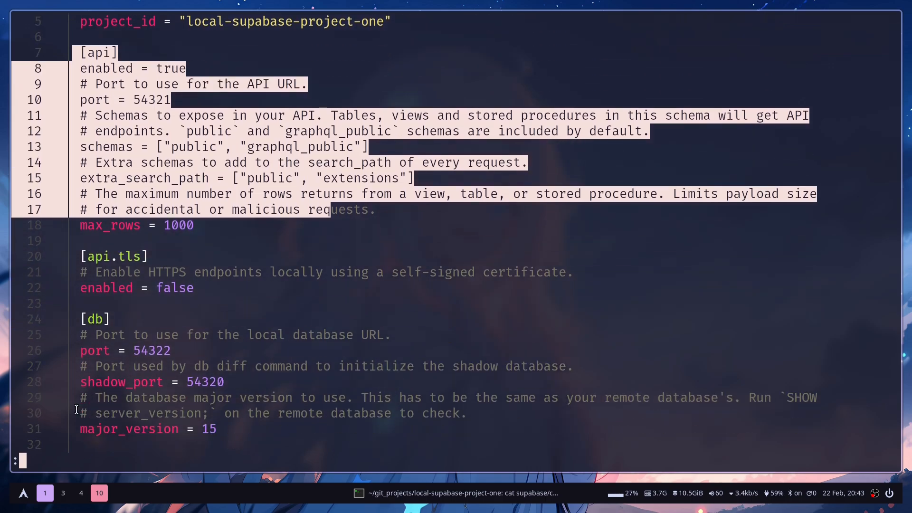
scroll("down", 3)
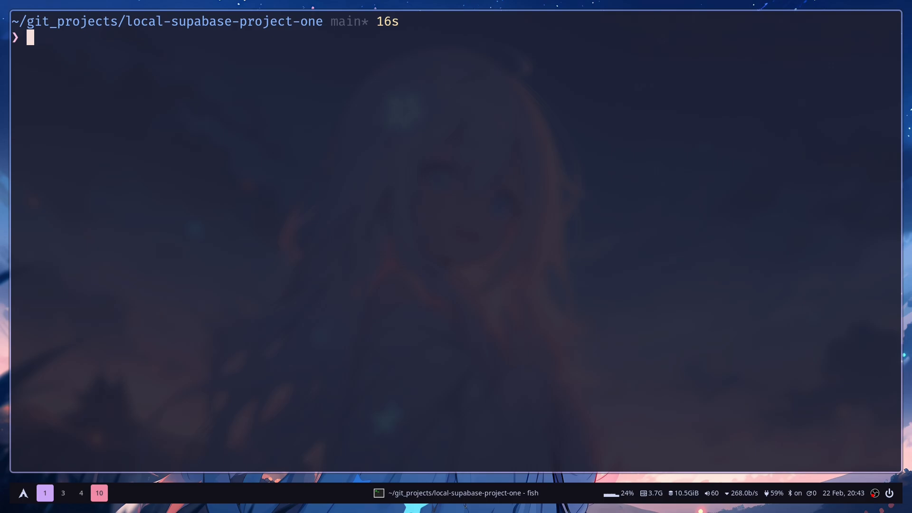
Start the local Supabase services and select the Studio URL in the output.
type("supabase init")
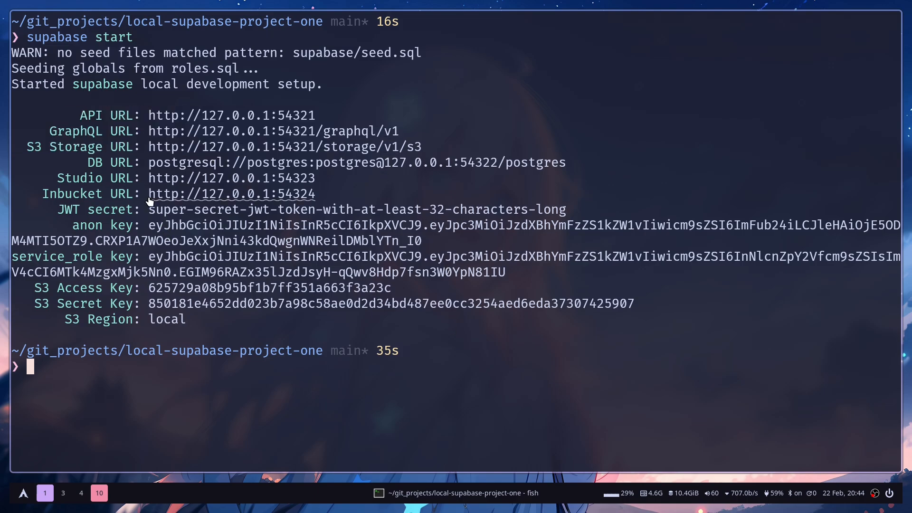
left_click_drag(148, 178, 316, 194)
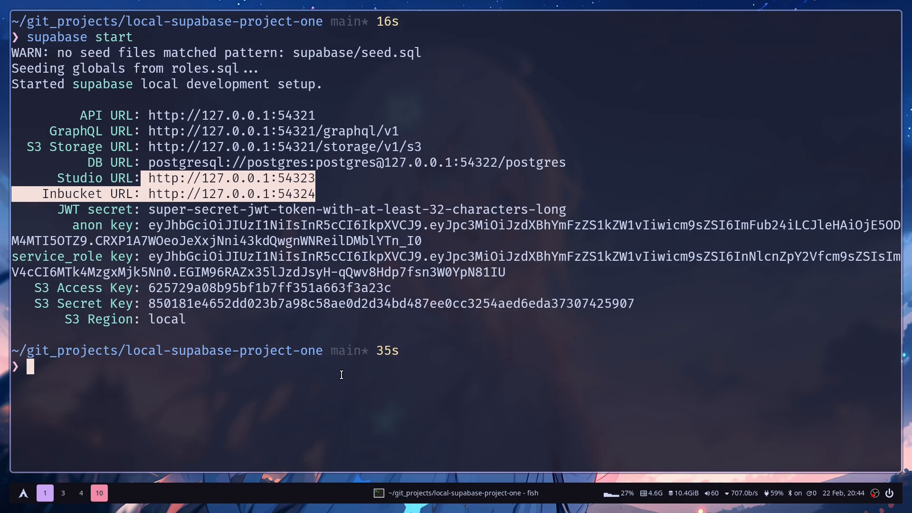
mouse_move(224, 367)
type("docker p")
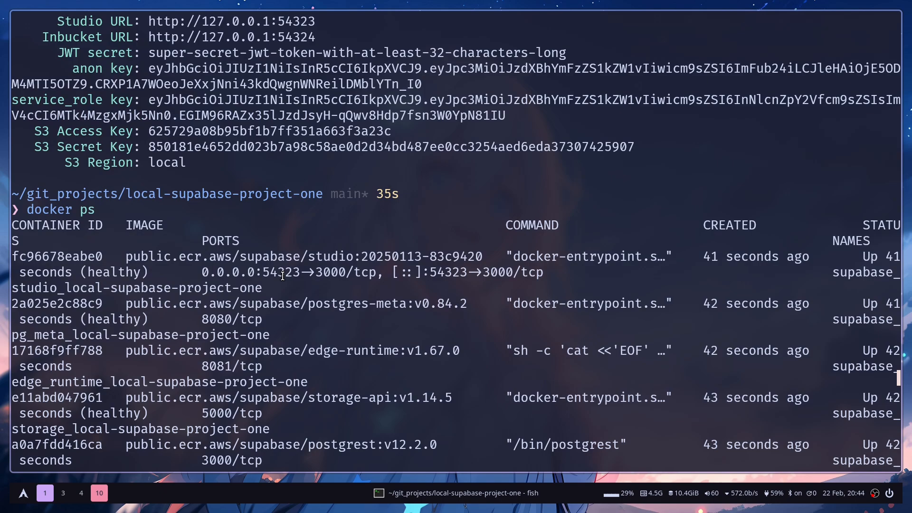
type("supabase start")
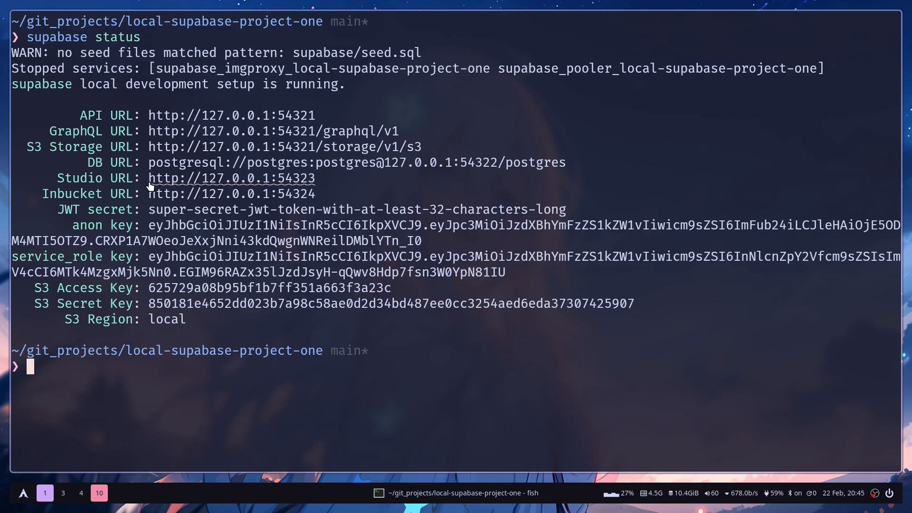
double_click(231, 178)
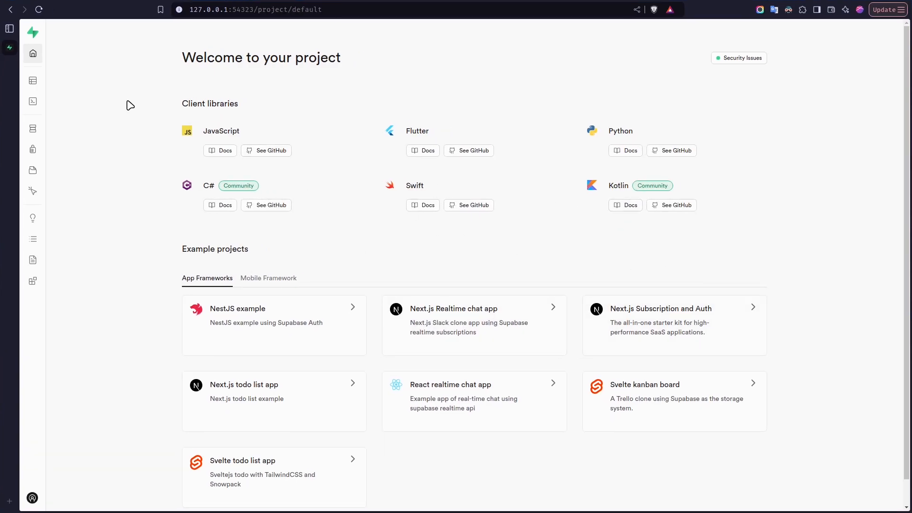
mouse_move(453, 252)
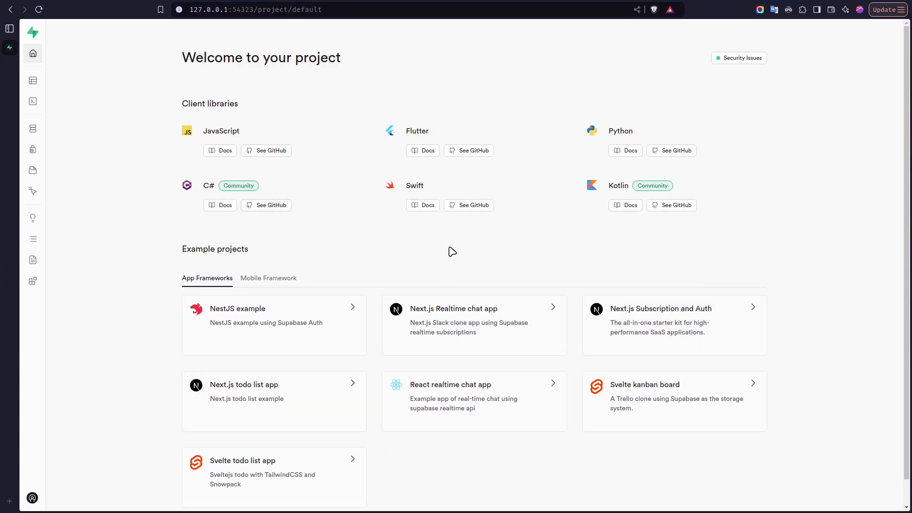
mouse_move(266, 151)
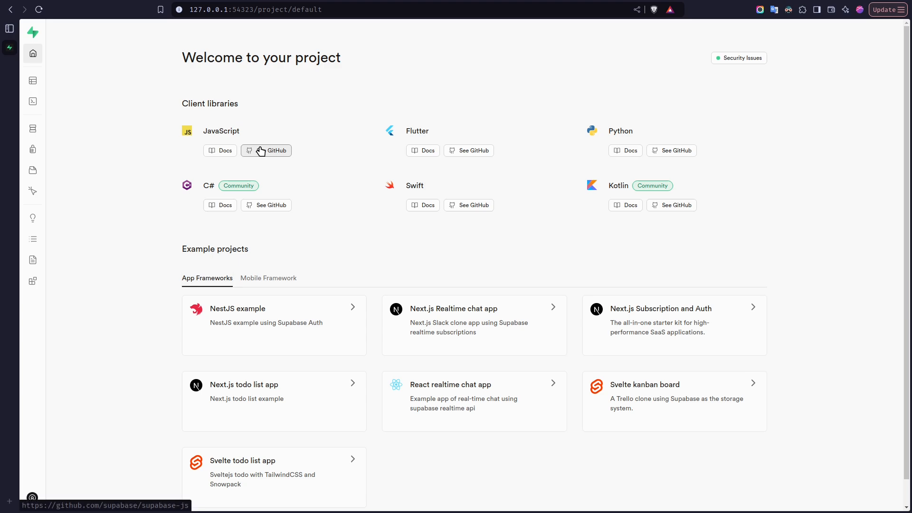
Go to the Table Editor from Supabase Studio's left sidebar.
left_click(33, 80)
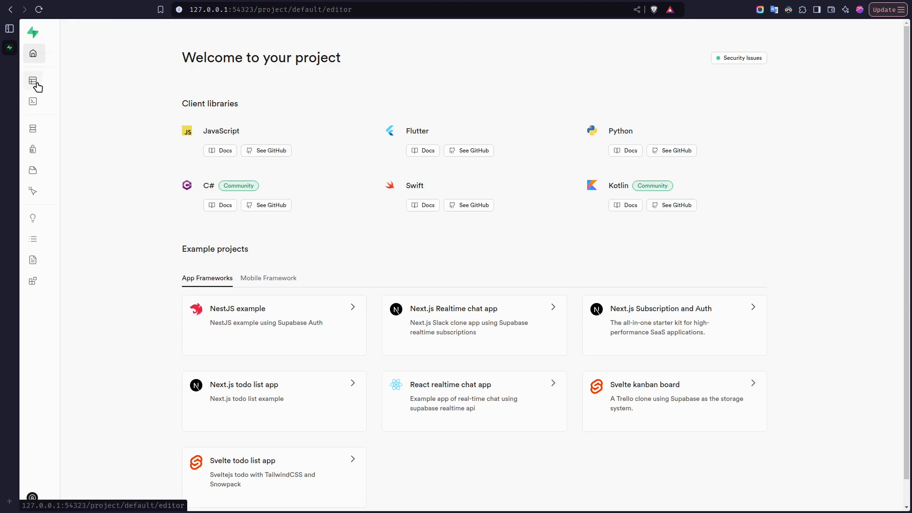
Create the todos table with RLS disabled and a task column, choosing its type.
left_click(34, 81)
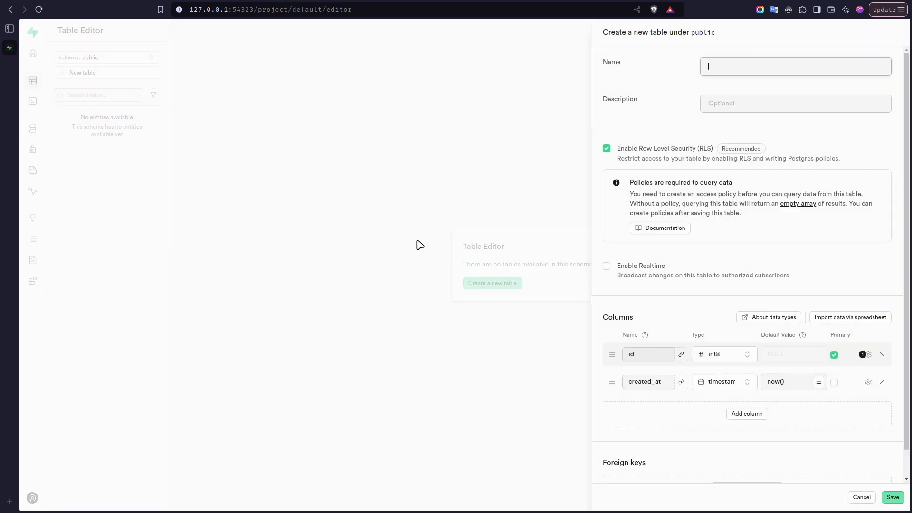
type("td")
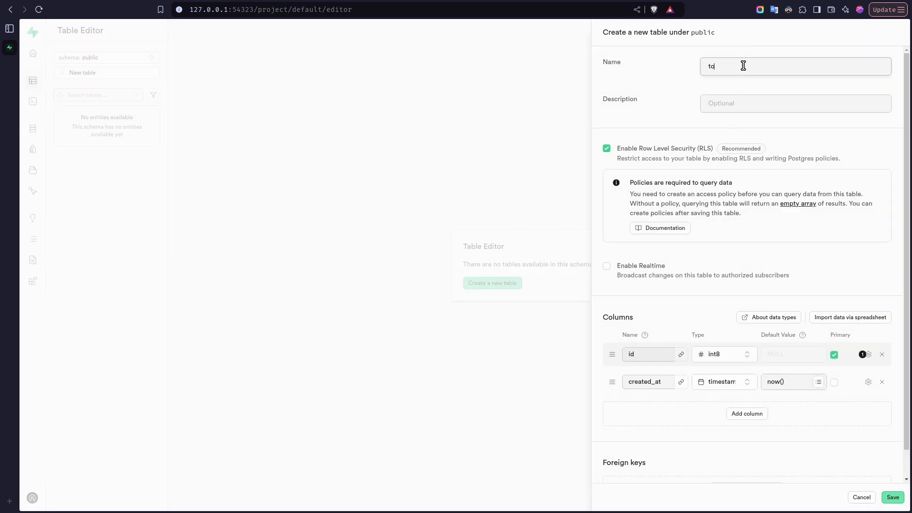
left_click(606, 148)
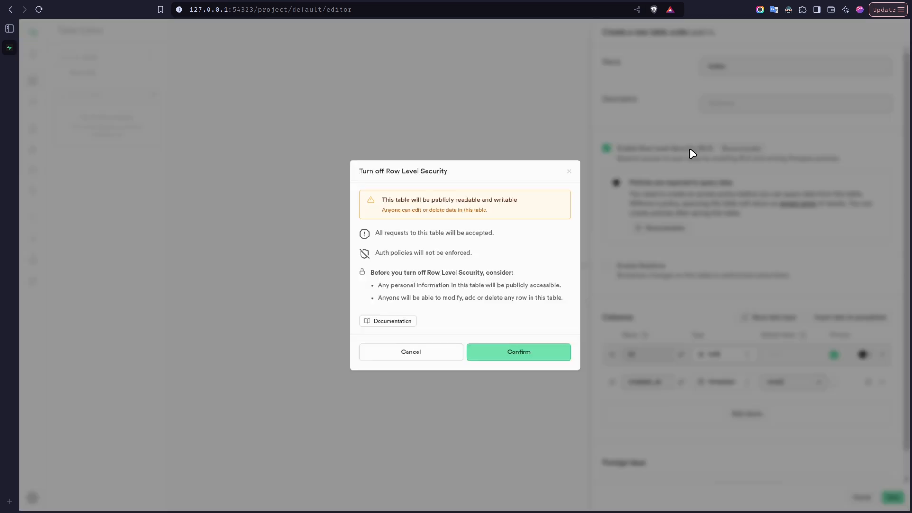
left_click(518, 352)
type("t")
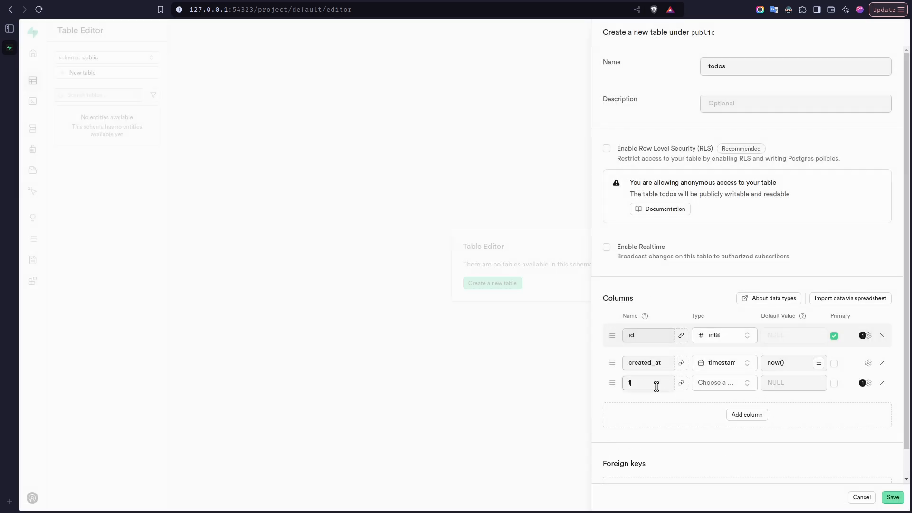
left_click(722, 383)
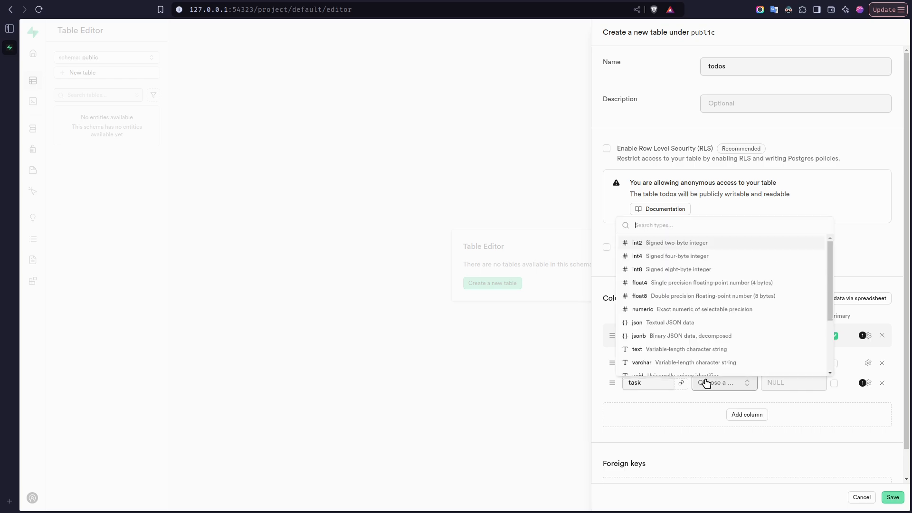
type("te")
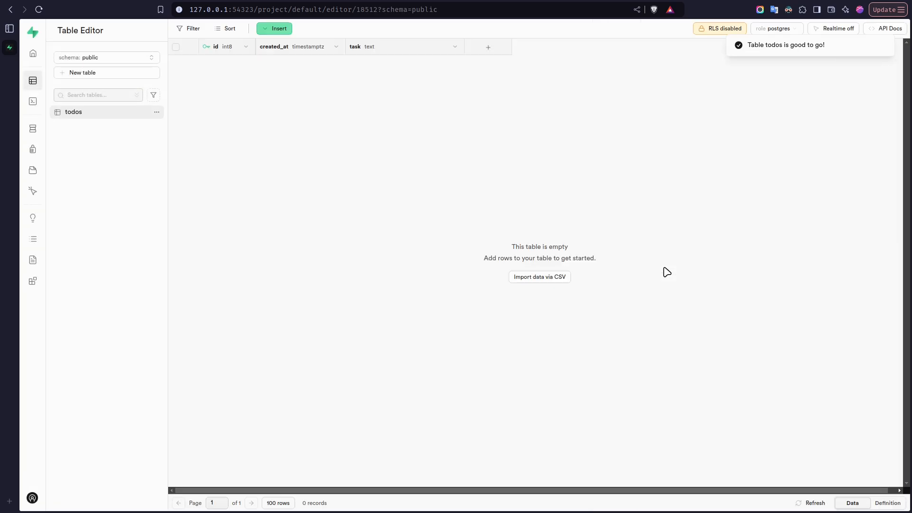
Insert and save a todos row with task 'eat', then another with 'sleep'.
left_click(275, 28)
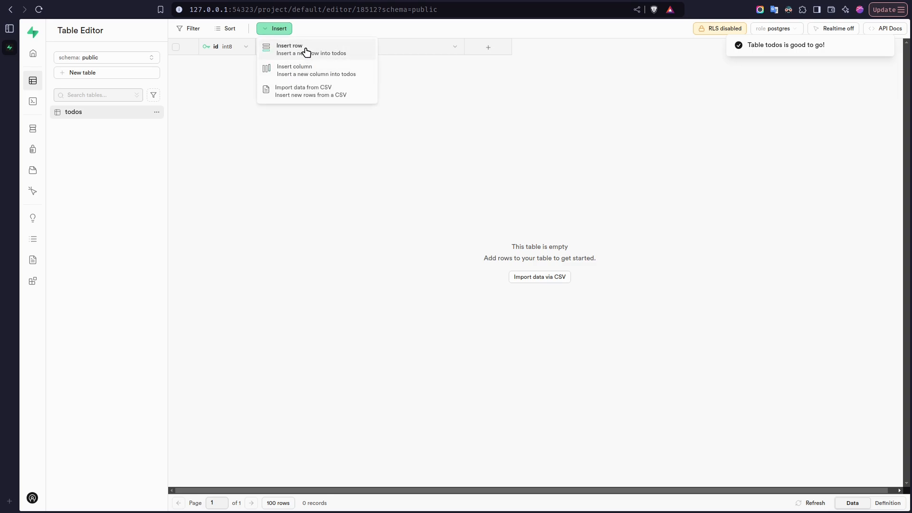
left_click(289, 49)
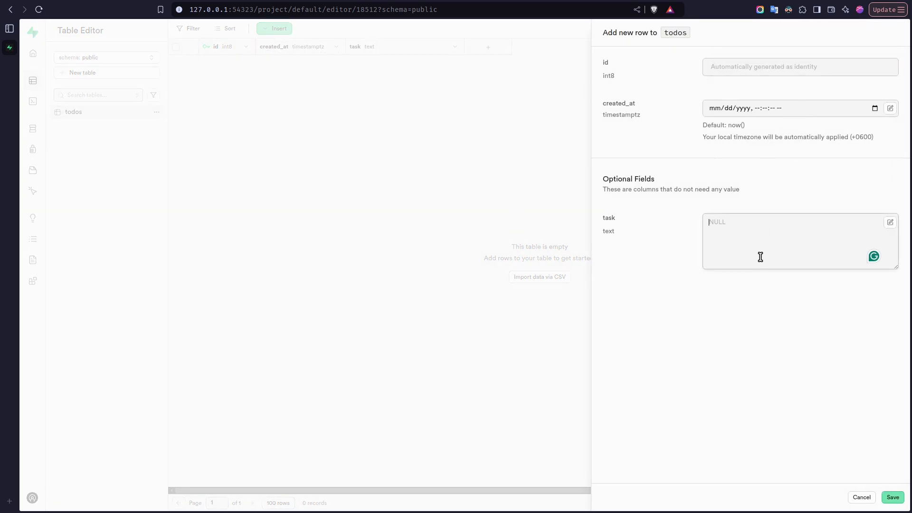
type("eat")
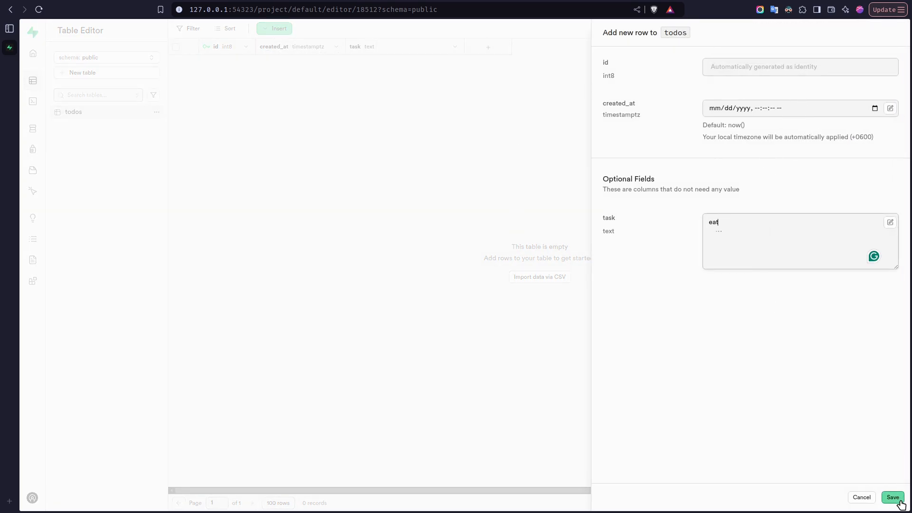
left_click(892, 498)
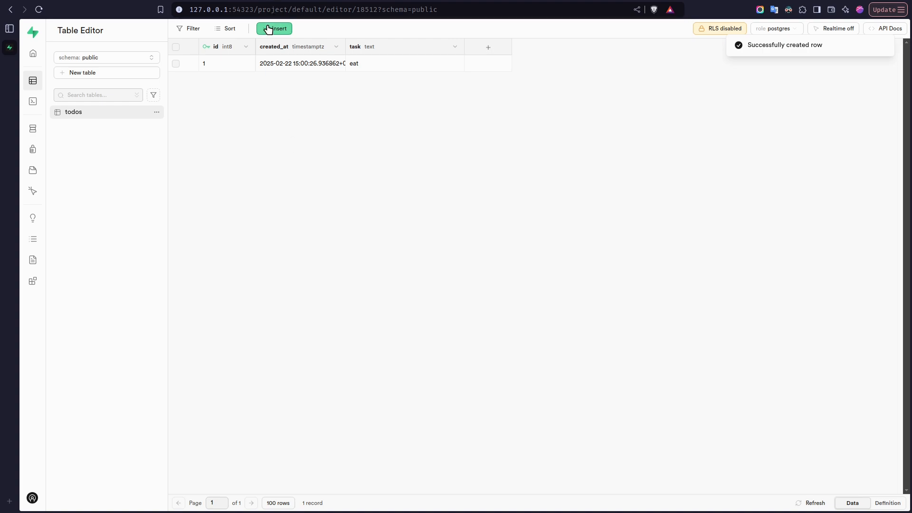
left_click(274, 29)
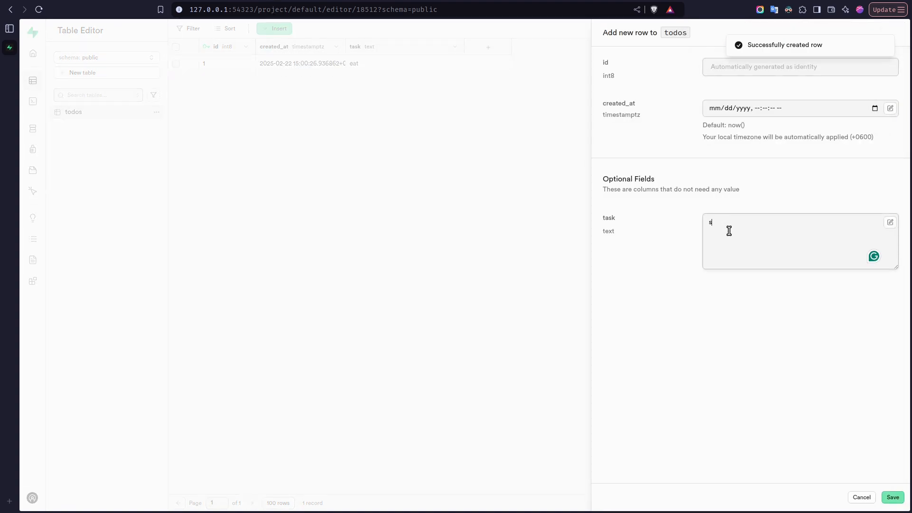
type("leep")
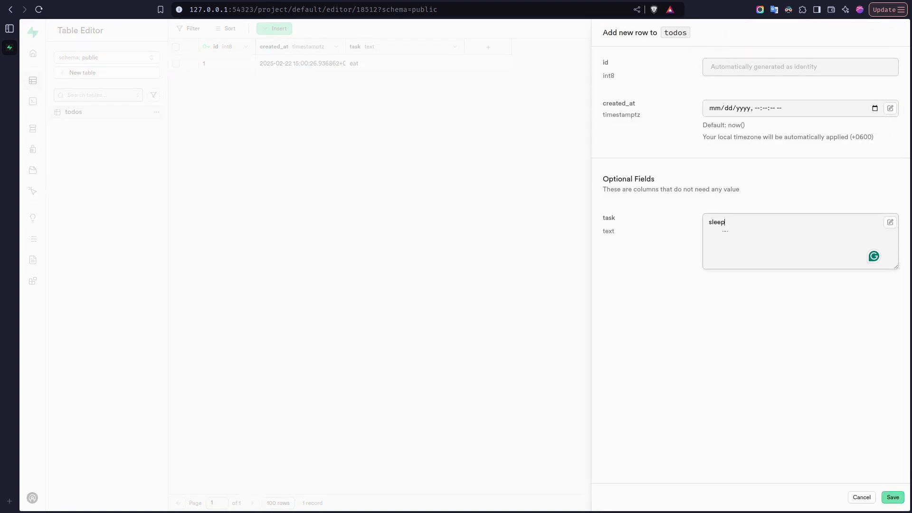
left_click(892, 497)
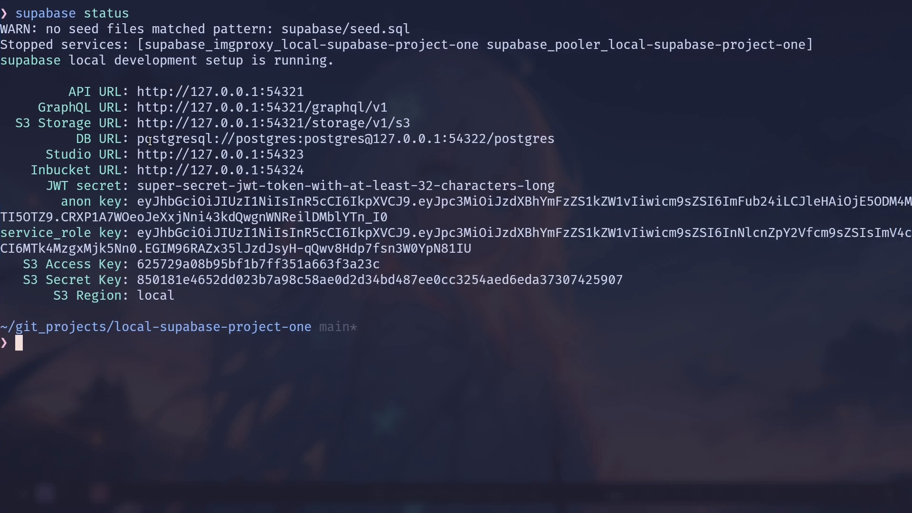
type("nvim .")
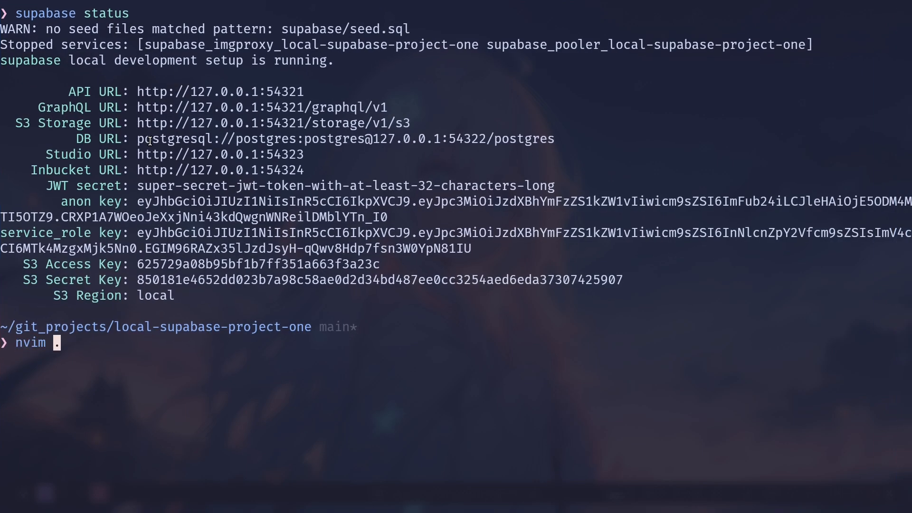
type("e")
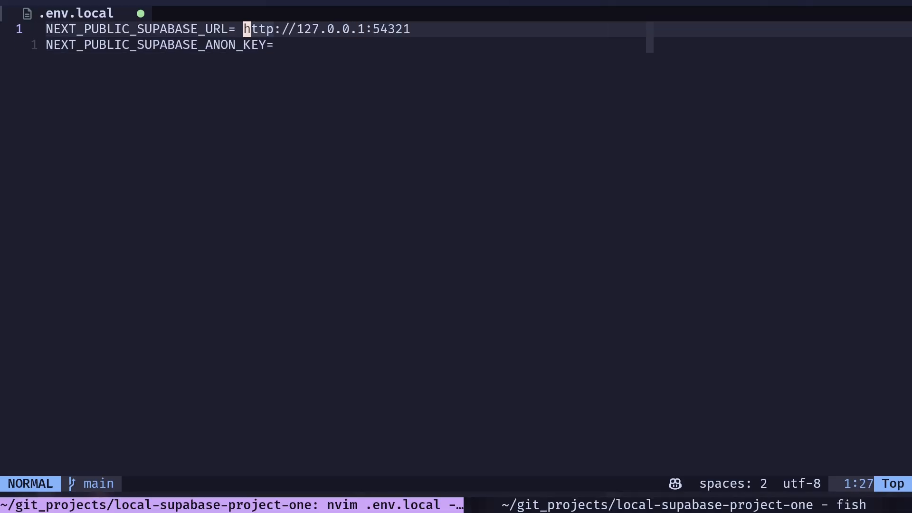
left_click(675, 504)
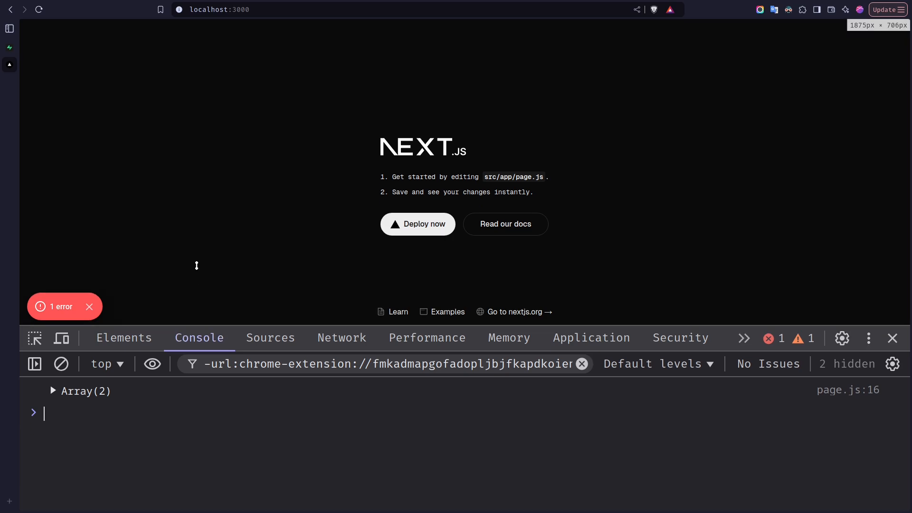
Expand the logged Array(2) from page.js to reveal the 'eat' and 'sleep' rows.
left_click(52, 391)
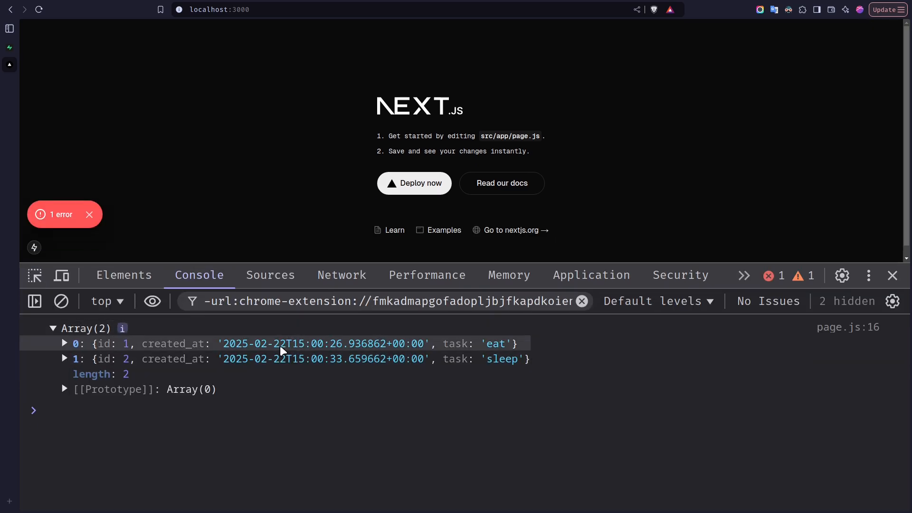
mouse_move(416, 359)
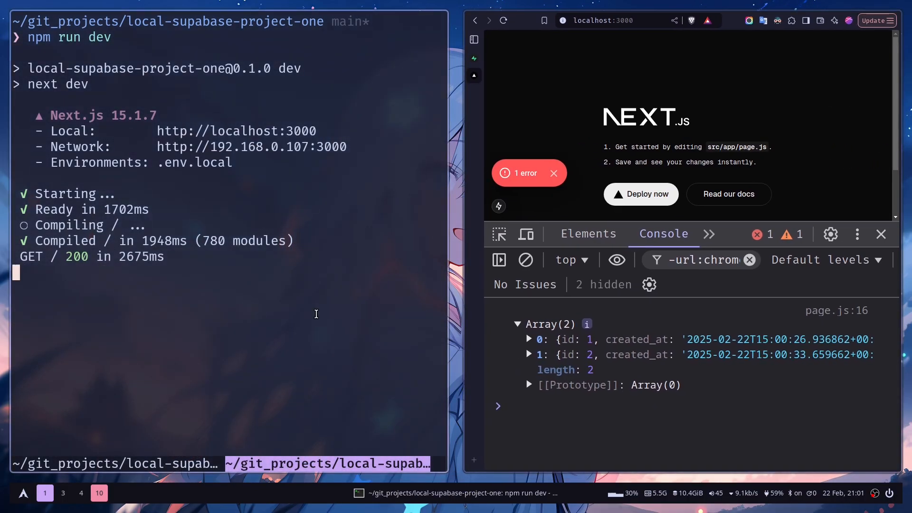
Stop the Next.js dev server, move into local-supabase-project-two, and check supabase status.
key("ctrl+c")
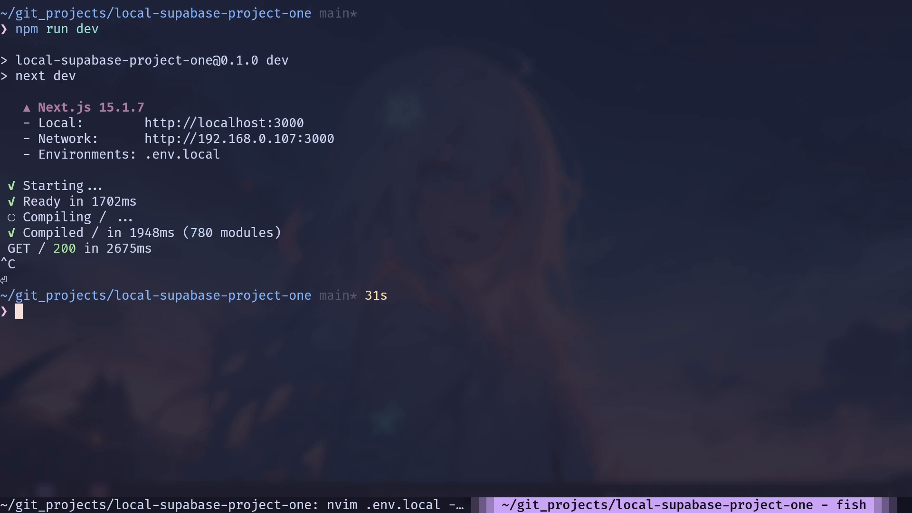
type("../cwmt-vite/")
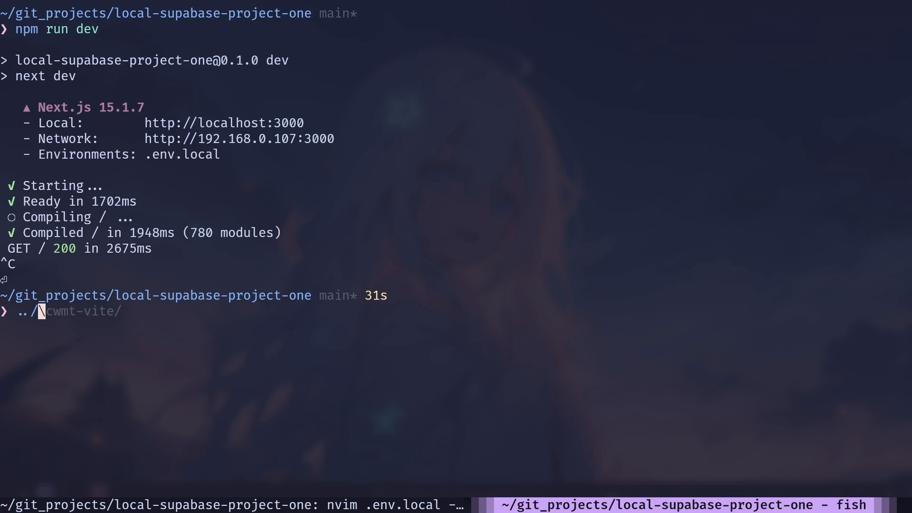
type("local-supabase-project-two/")
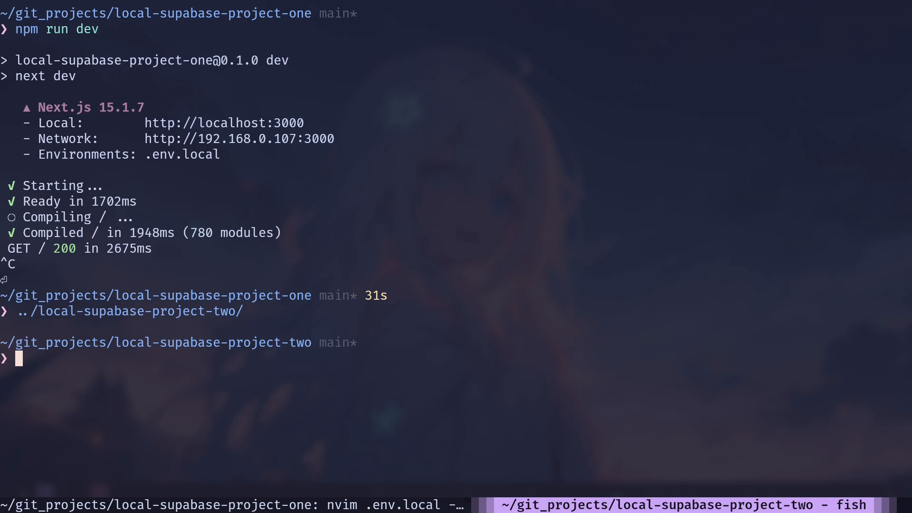
type("supabase status")
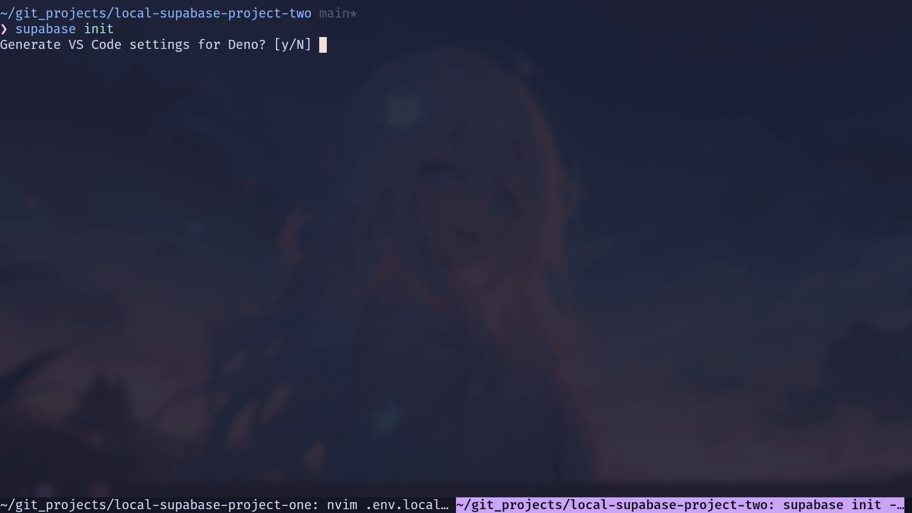
Finish supabase init with N for Deno, check status, and view supabase/config.toml.
type("N")
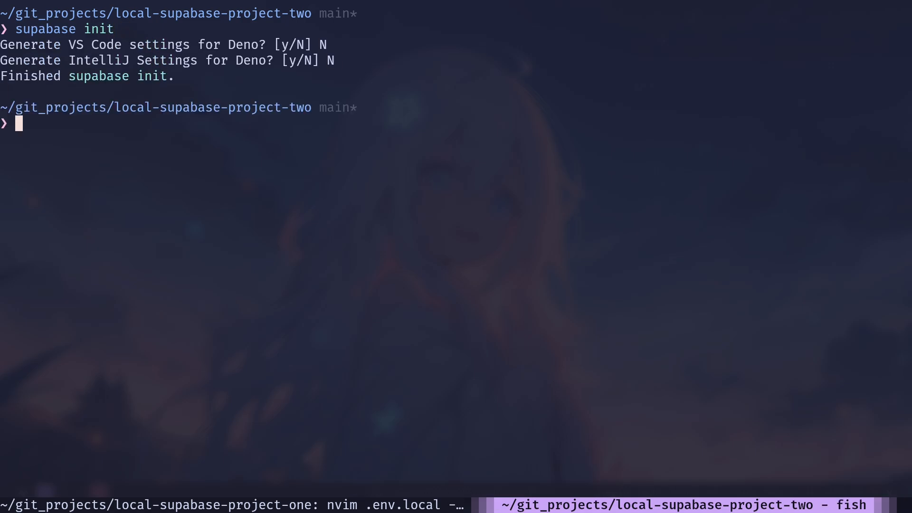
type("supabase status")
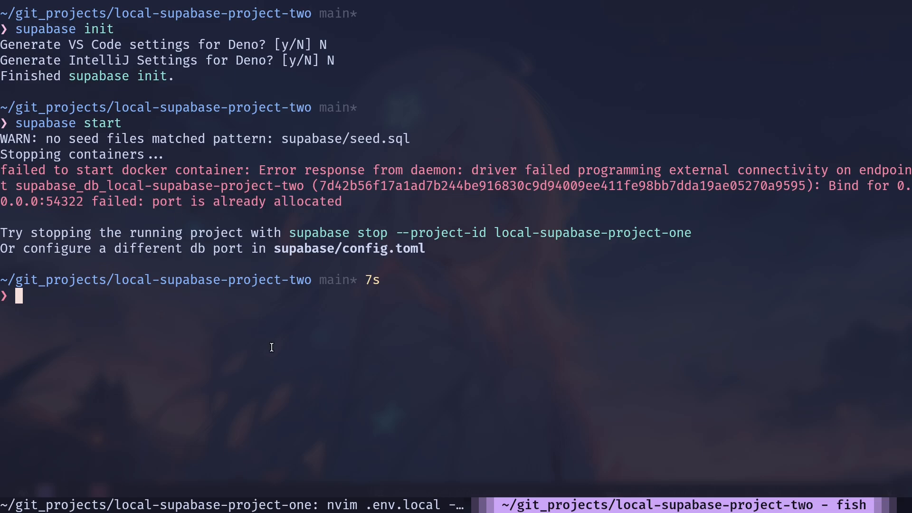
mouse_move(208, 254)
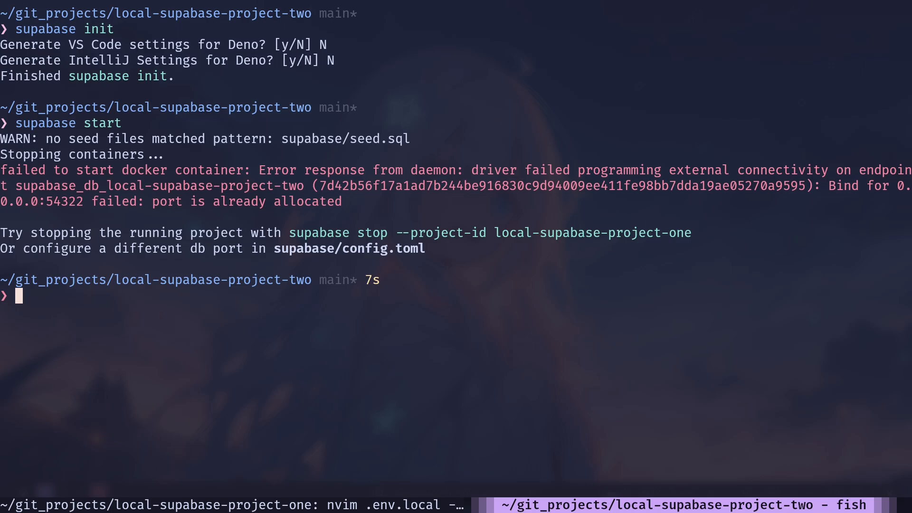
type("cat supabase/config.toml")
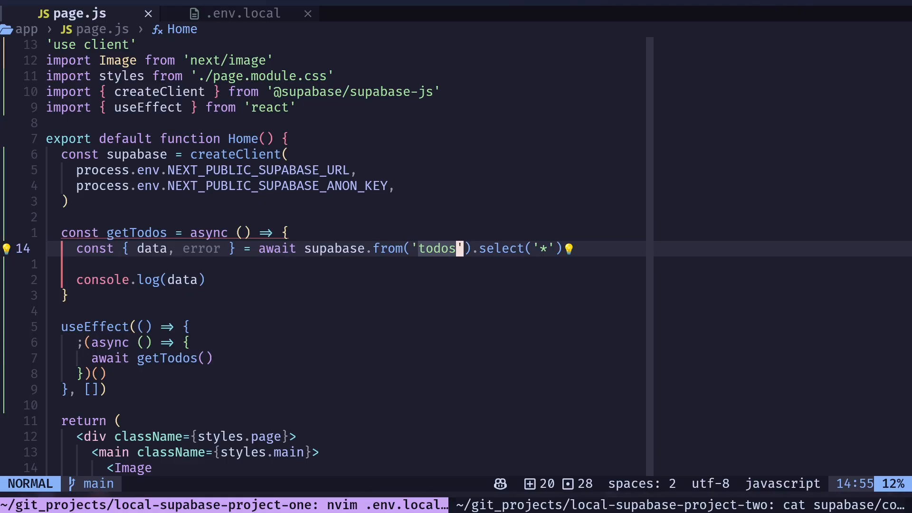
Change project two's config.toml api, db and studio ports from 543xx to 643xx.
type("con")
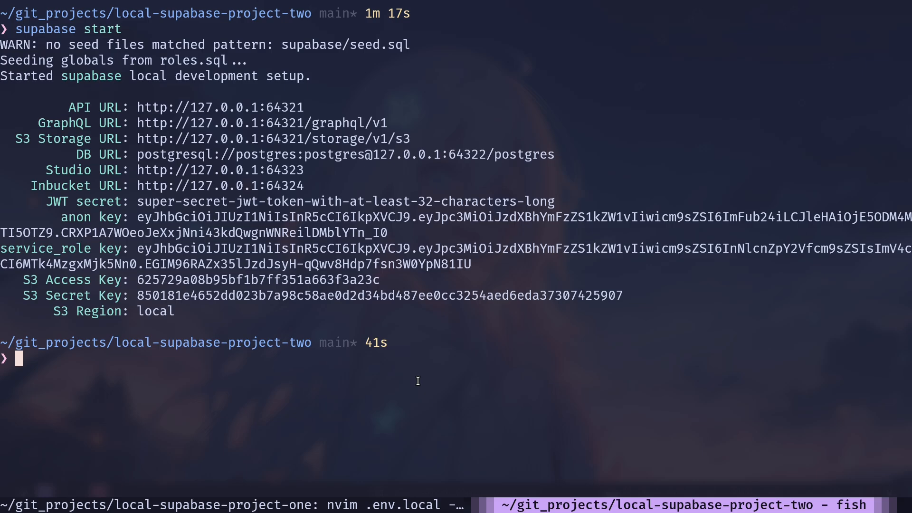
mouse_move(332, 324)
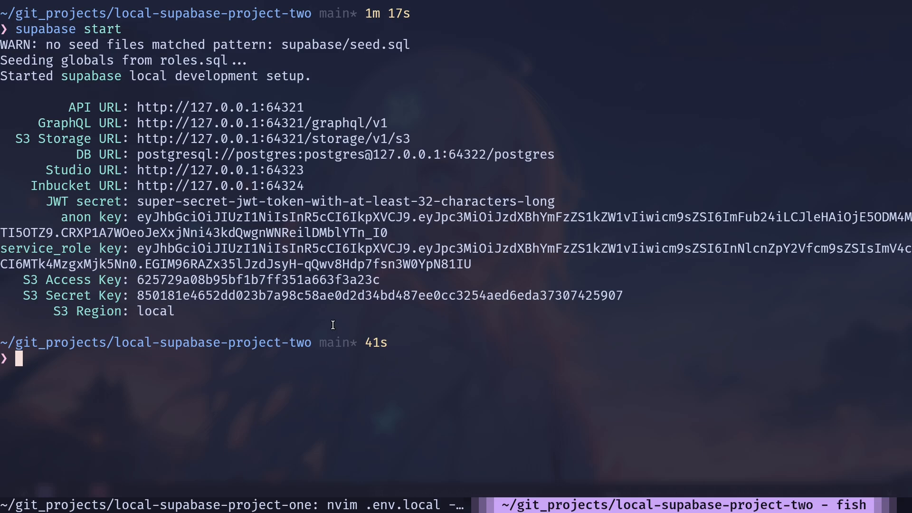
mouse_move(208, 153)
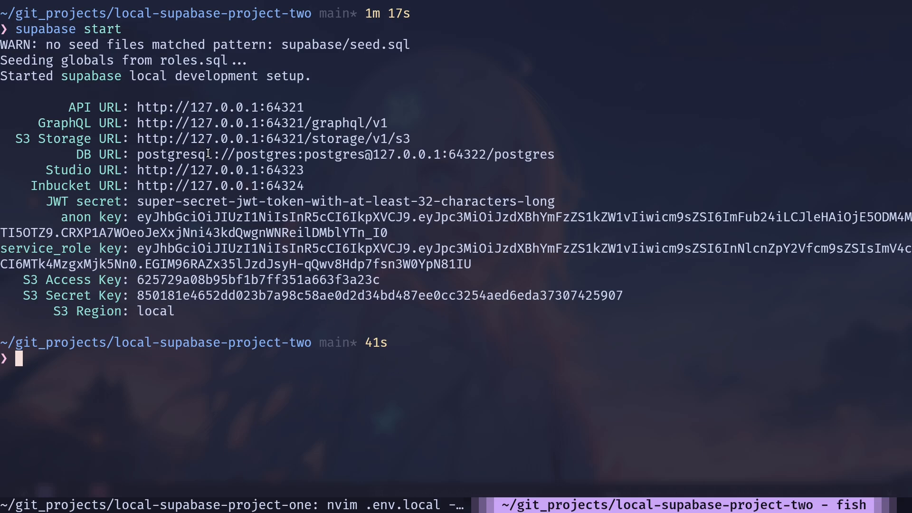
mouse_move(209, 123)
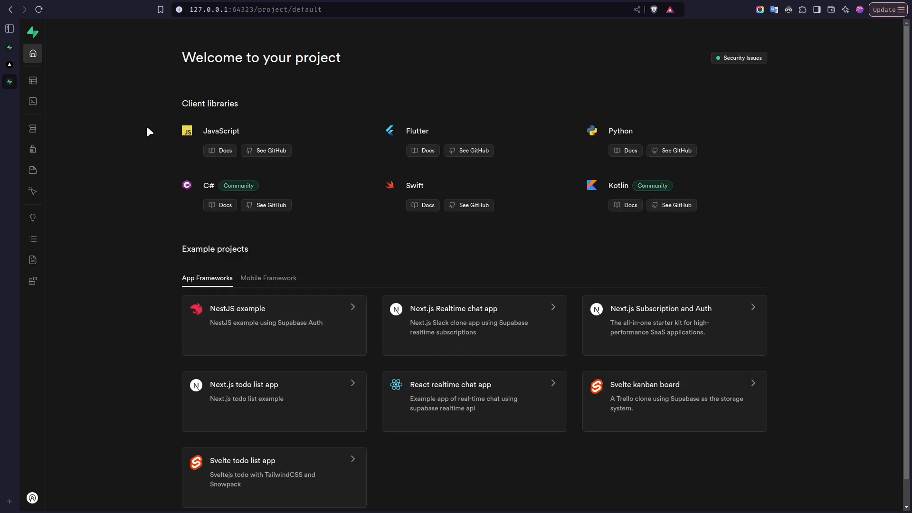
Open the Table Editor in project two's Studio at 127.0.0.1:64323.
left_click(33, 81)
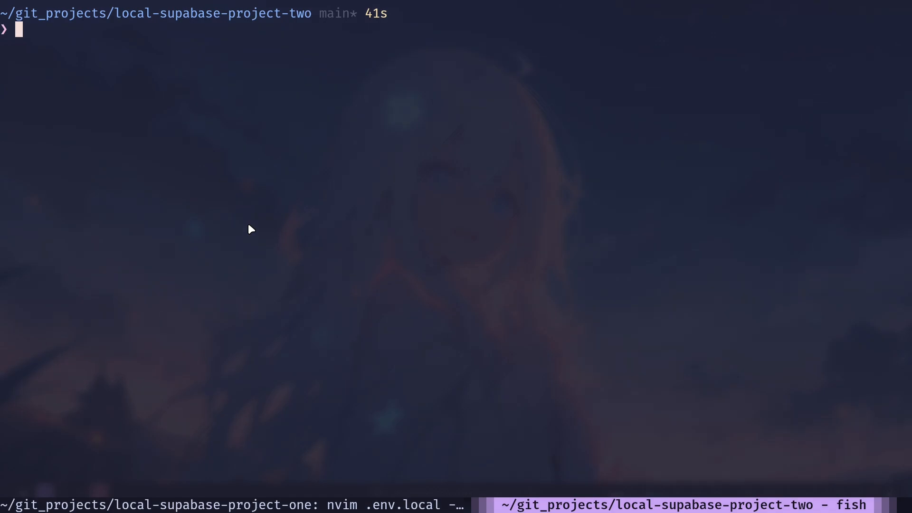
Stop project two's Supabase so Studio on port 64323 shows ERR_CONNECTION_REFUSED.
type("supabase start")
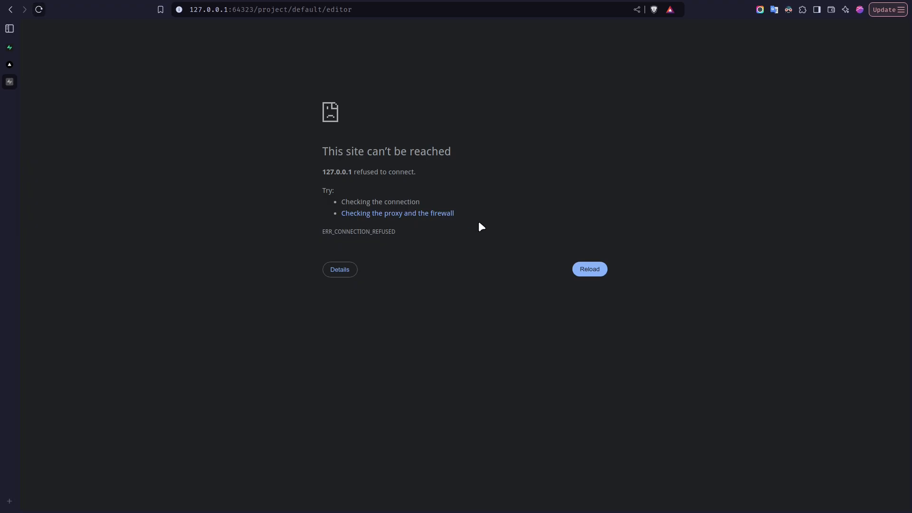
mouse_move(376, 194)
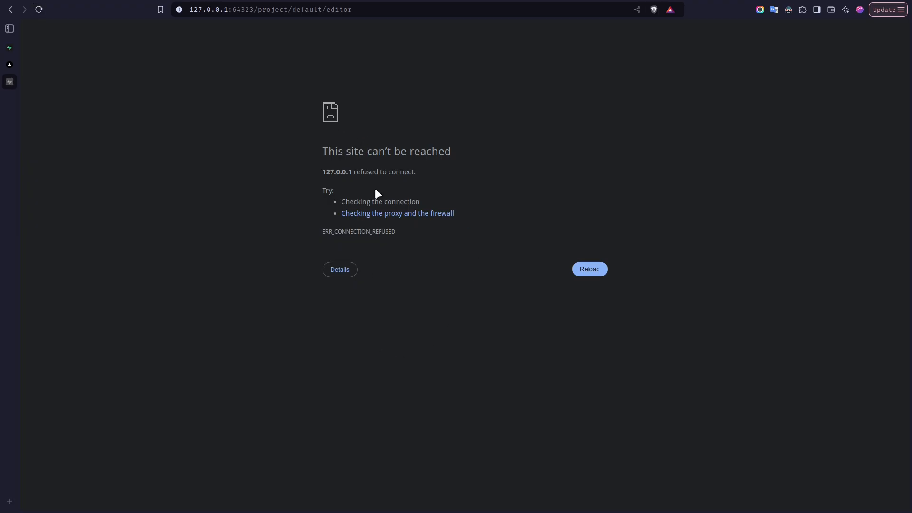